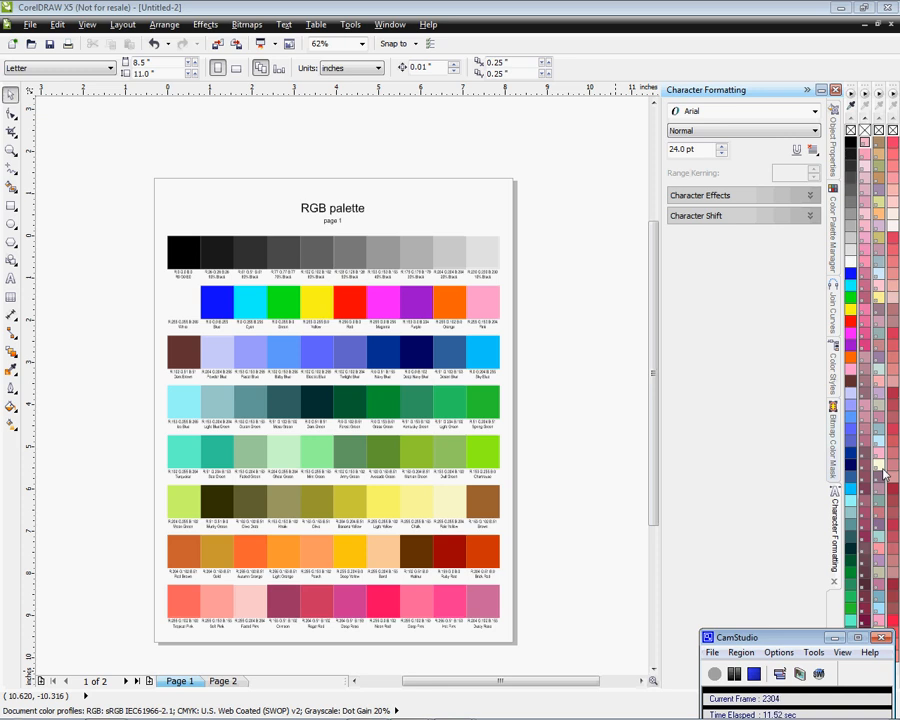
Start a new blank letter-size RGB document via File > New and name it 'Color Chart'.
click(32, 24)
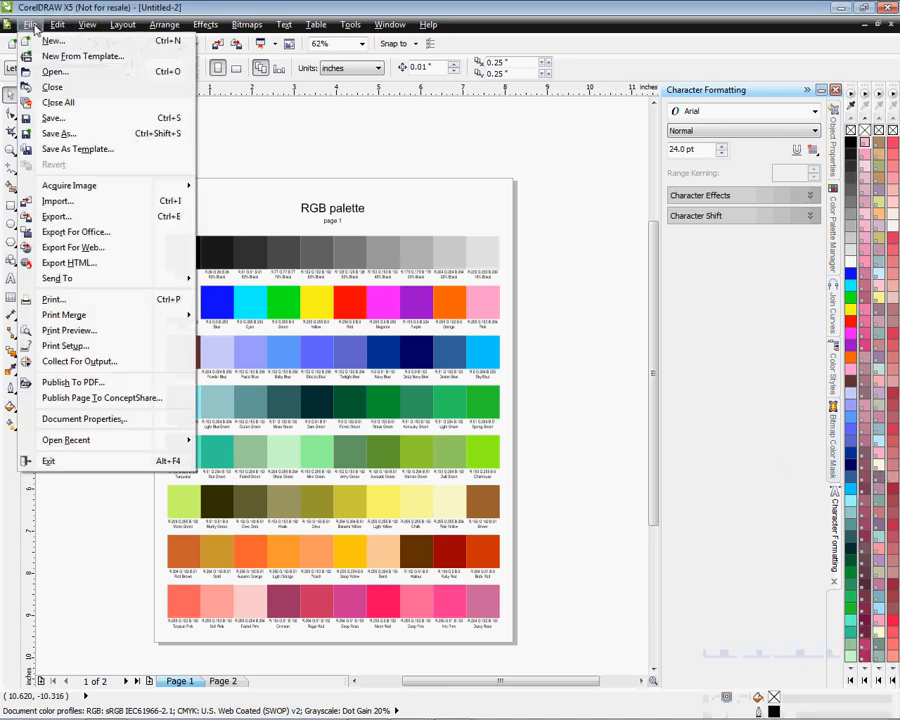
click(52, 40)
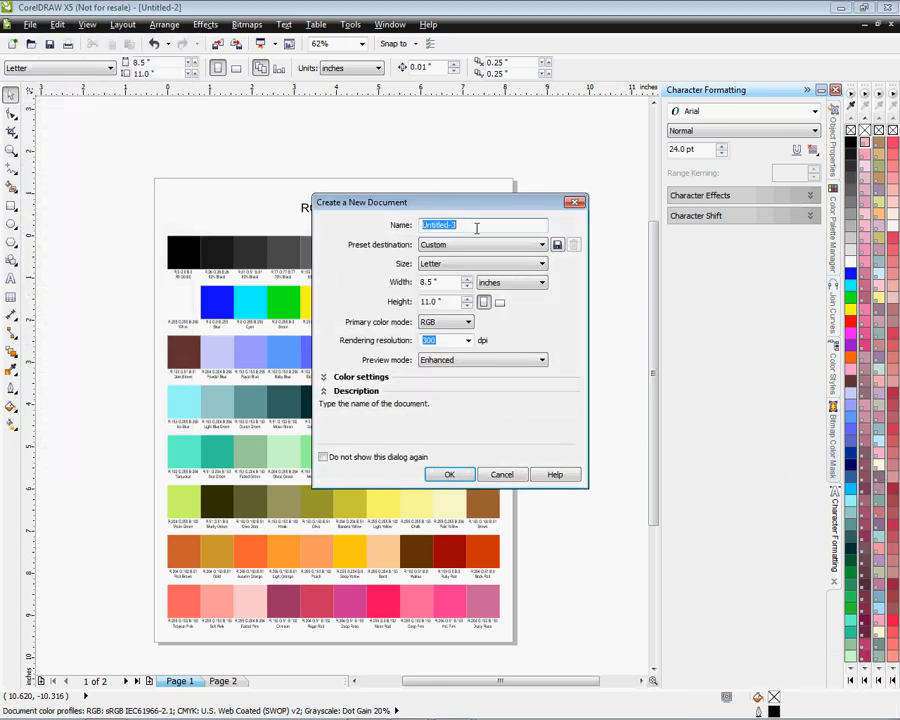
text(Color)
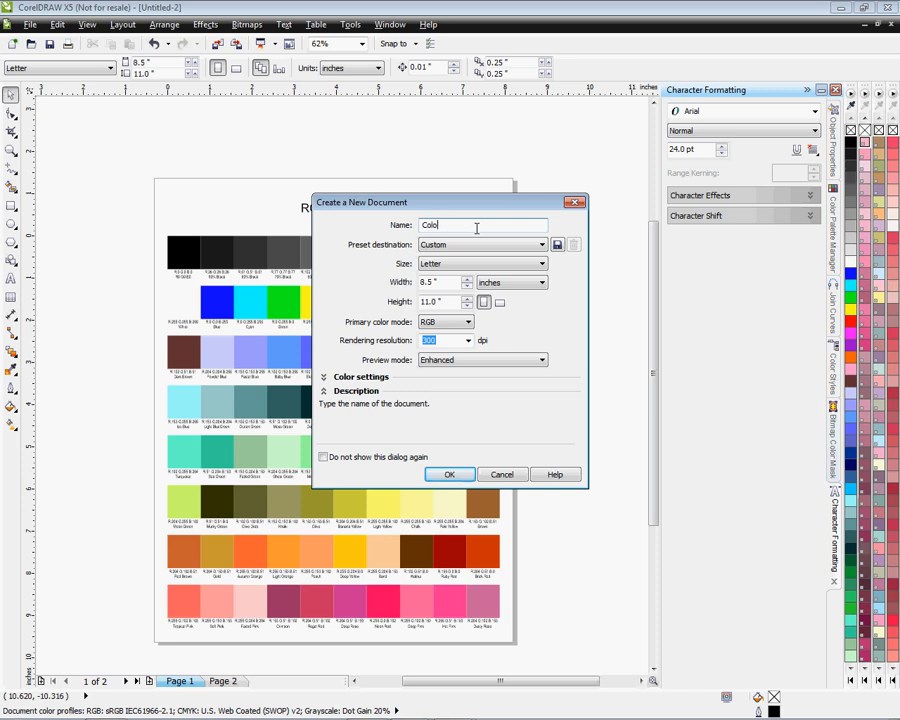
text(r Chart)
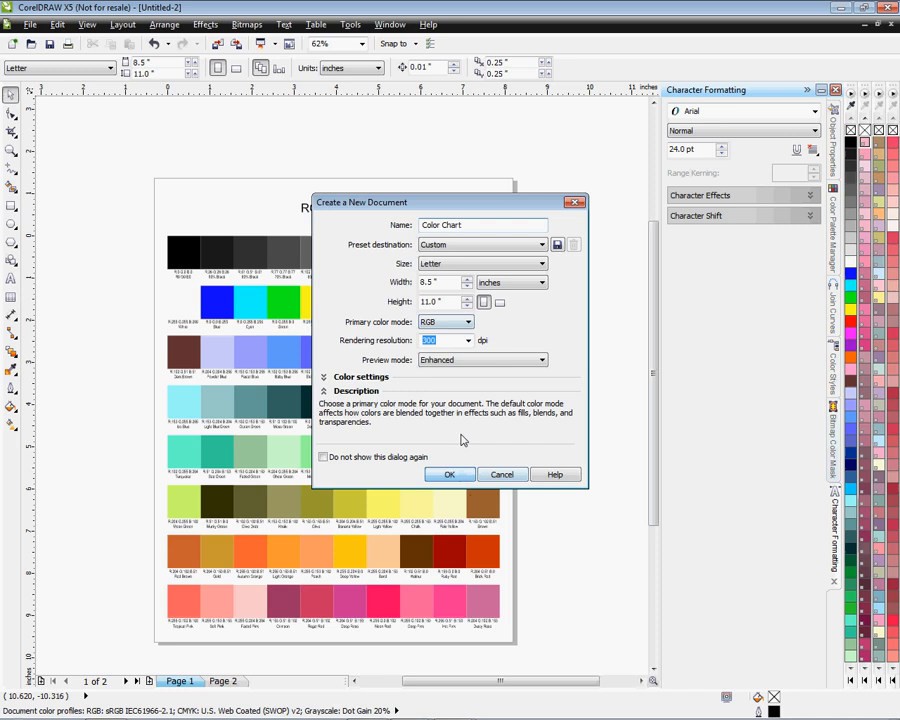
click(448, 474)
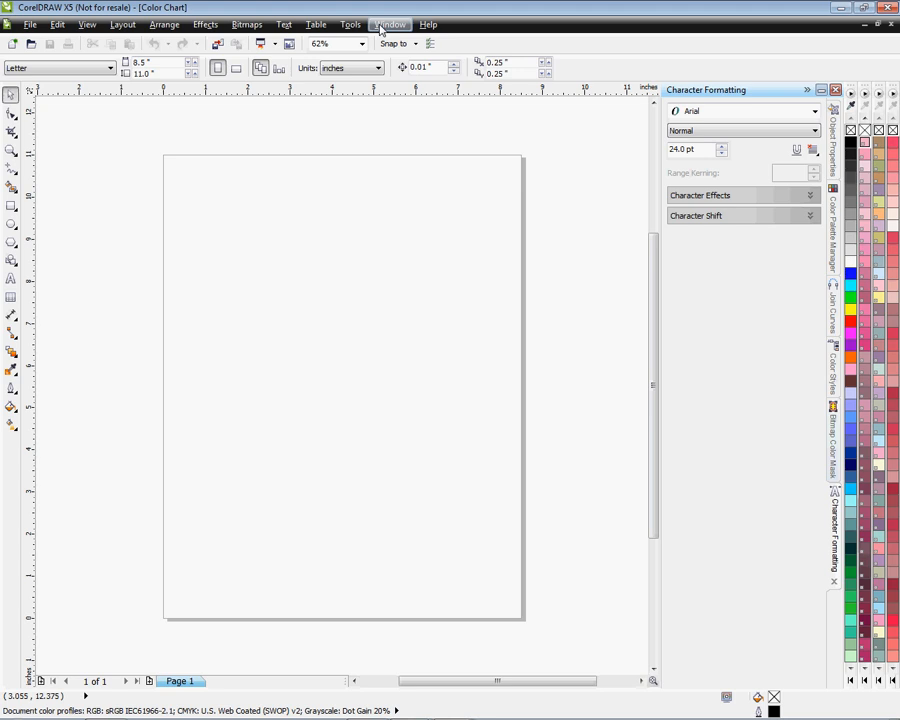
Check the RGB palette under Window > Color Palettes, then go to Tools > Macros.
click(390, 24)
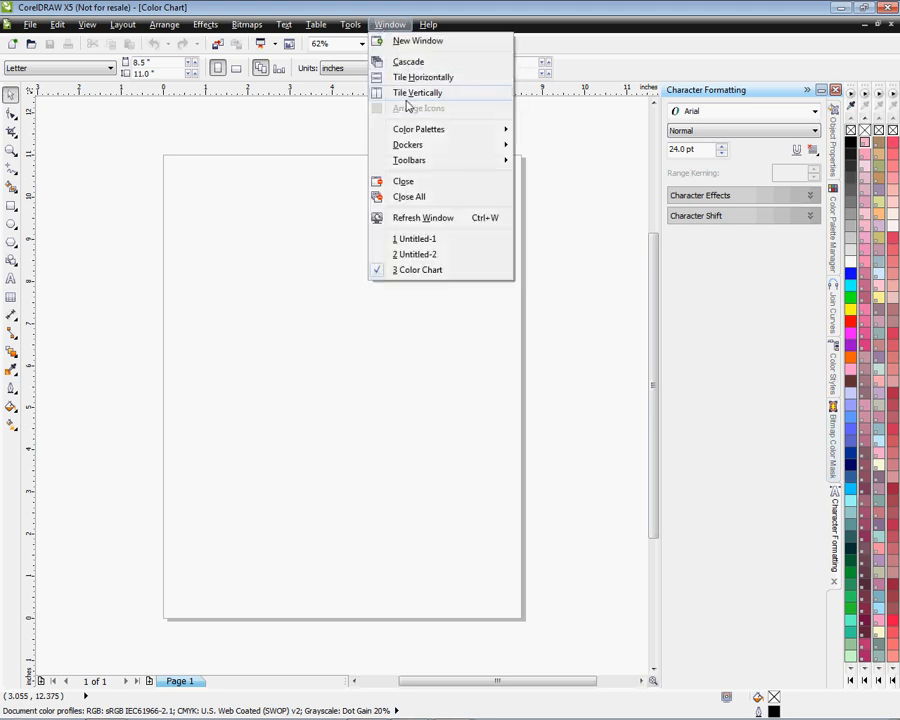
mouse_move(418, 128)
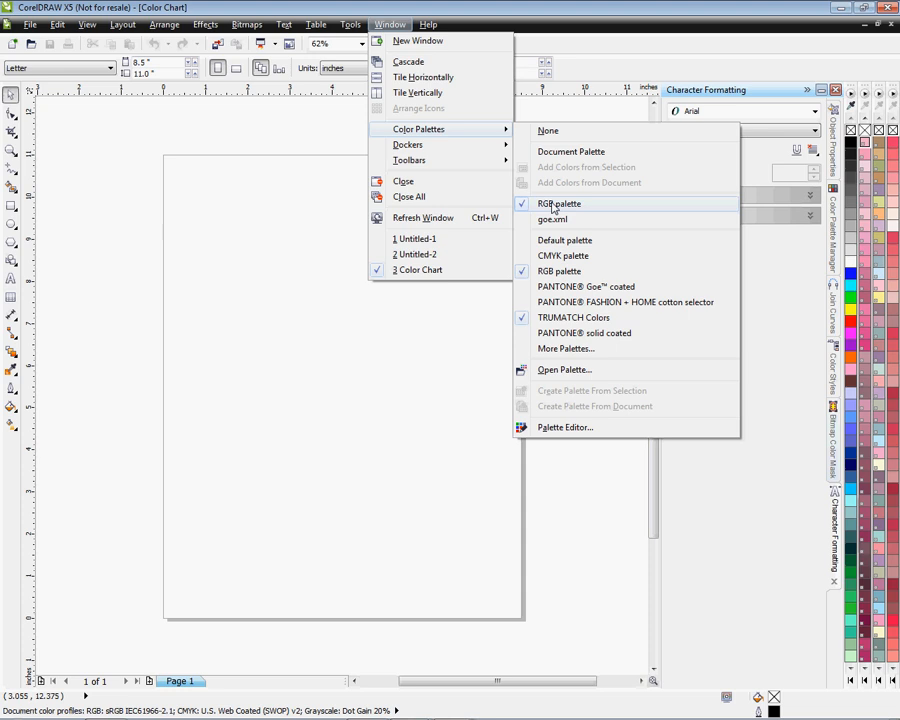
click(348, 24)
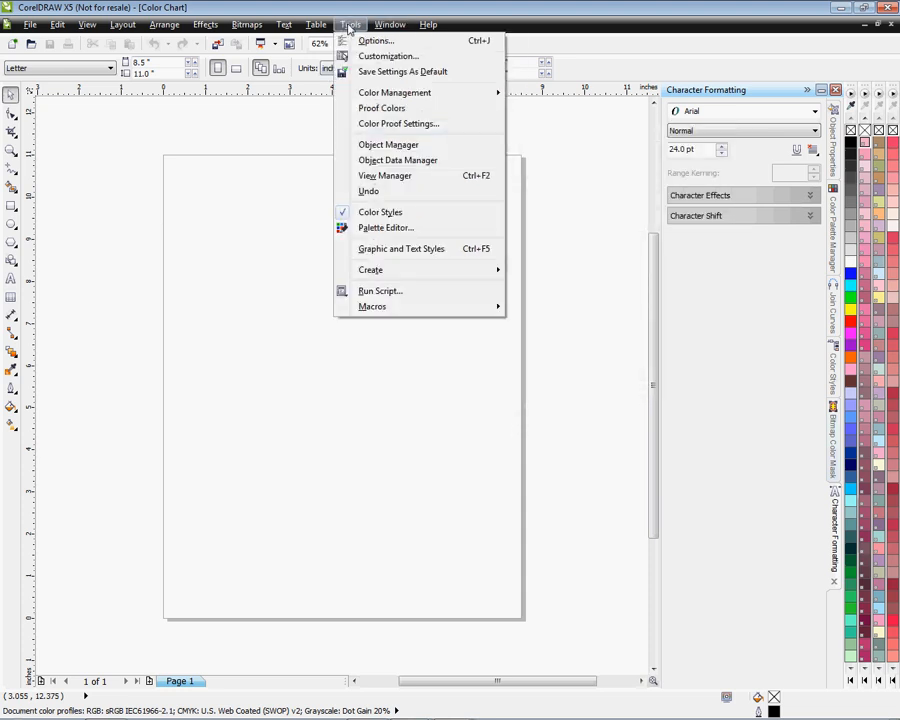
mouse_move(372, 306)
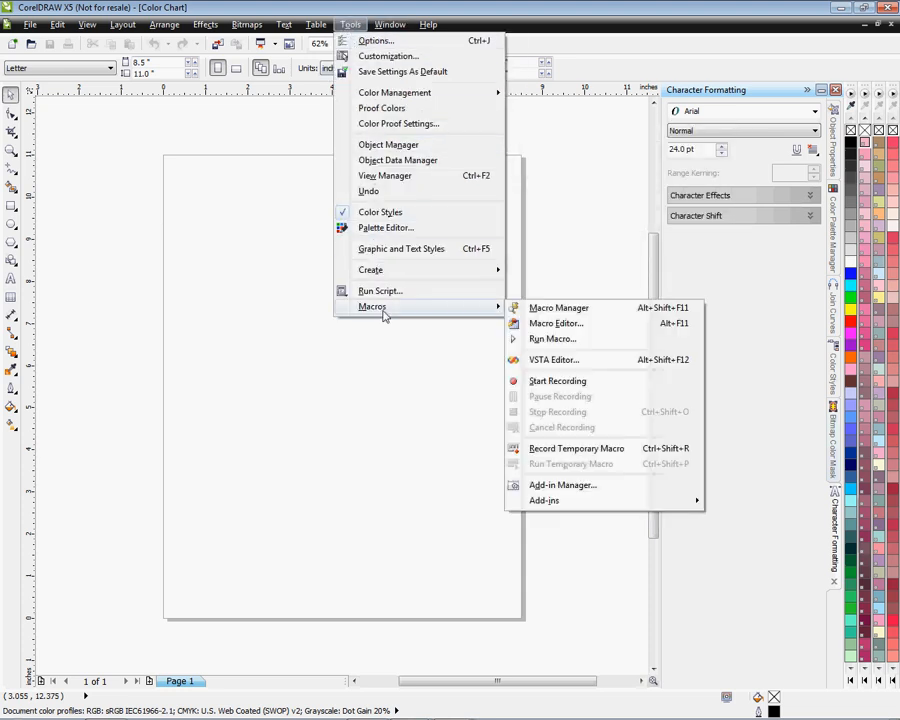
mouse_move(552, 338)
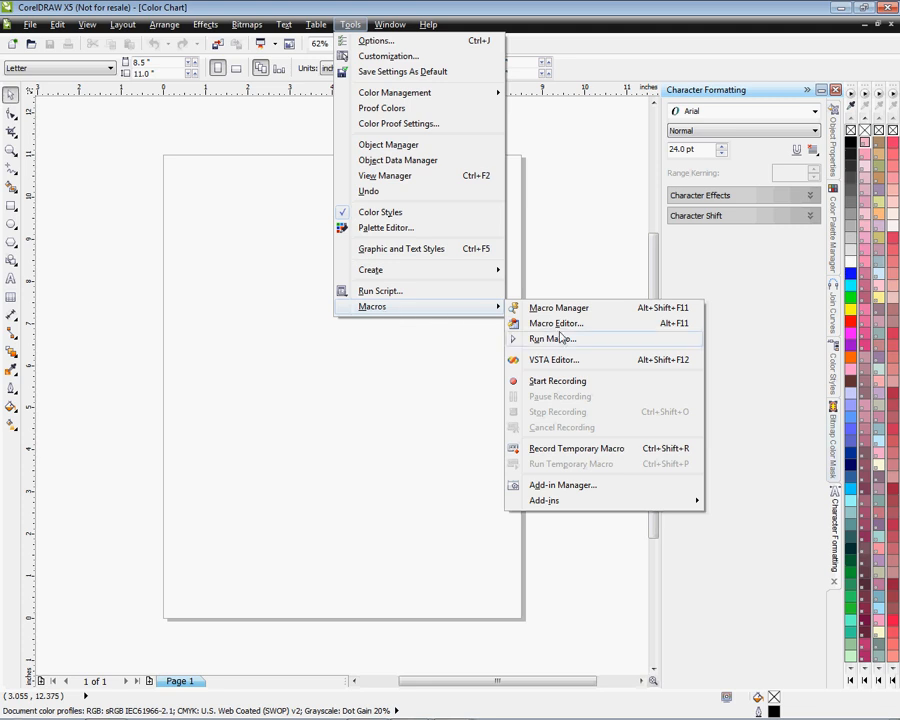
Run the CorelMacros.CreateColorSwatch macro from All Standard Projects.
click(548, 338)
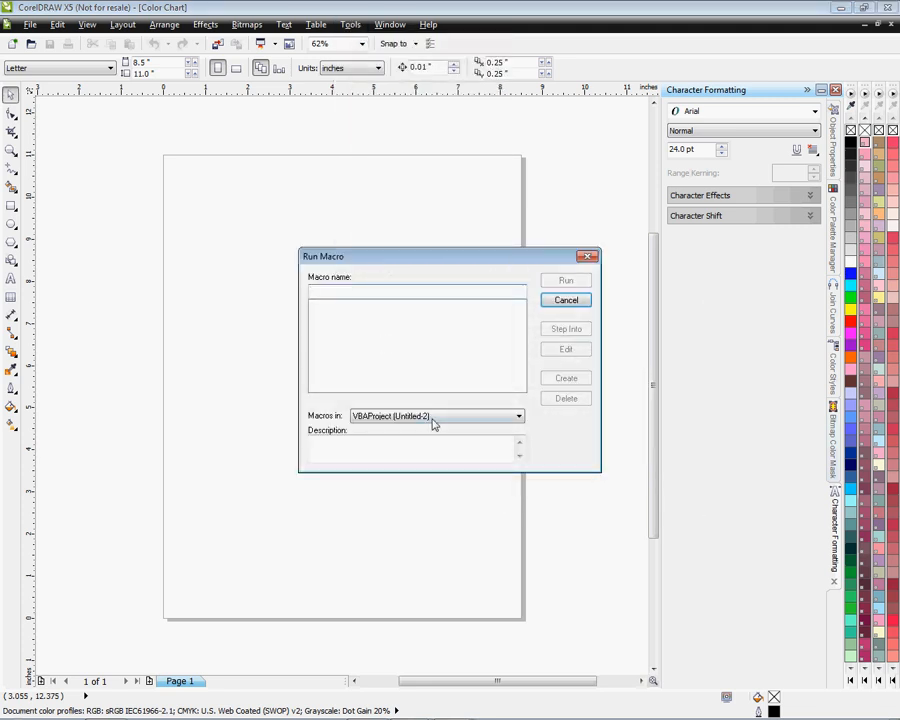
click(516, 414)
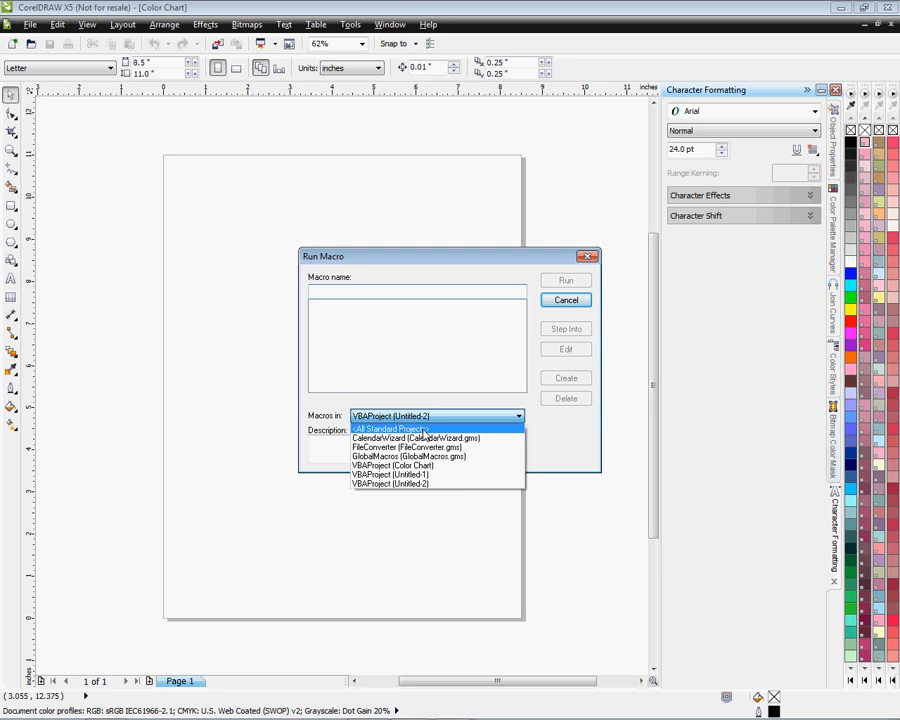
click(390, 428)
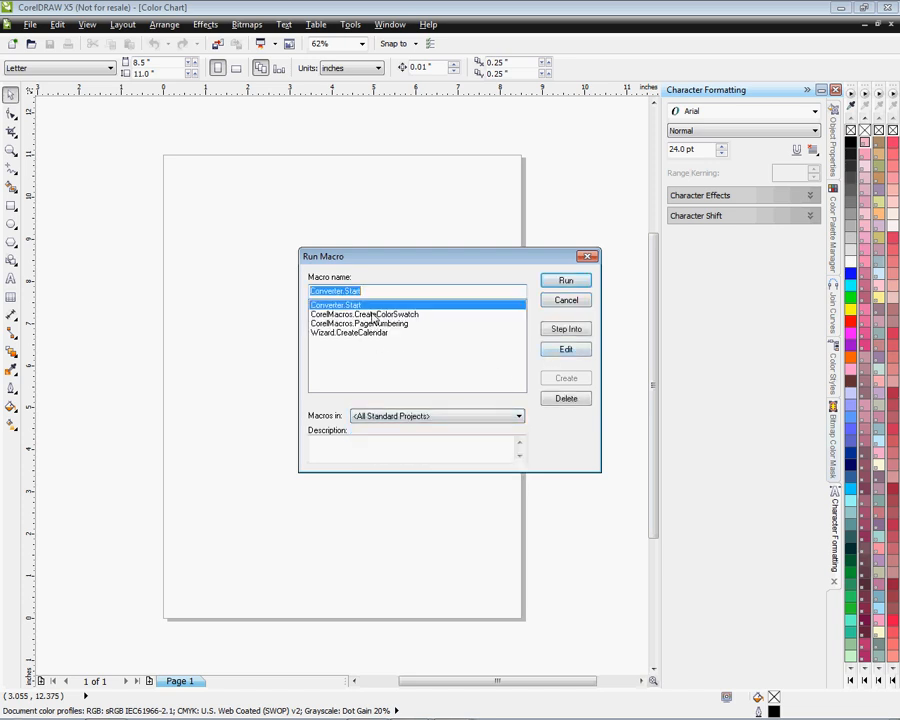
click(362, 314)
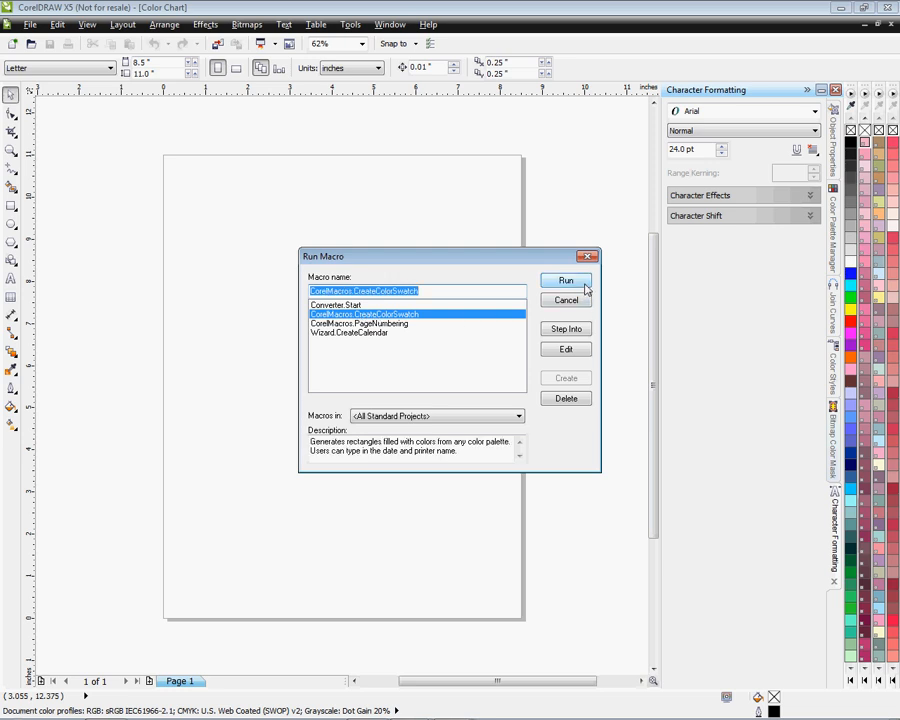
click(566, 280)
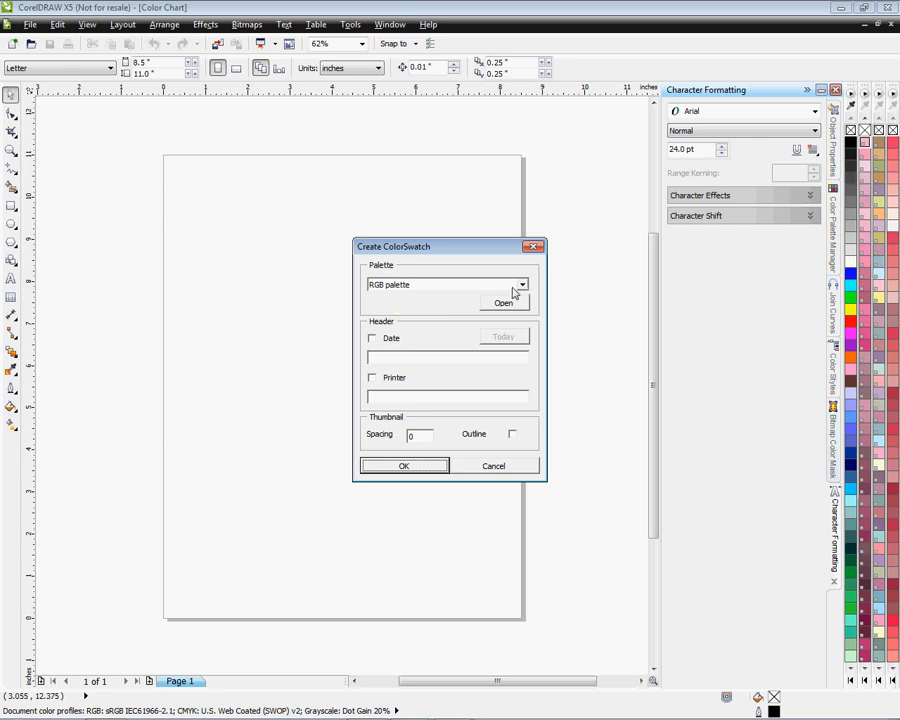
Keep RGB palette as the swatch source and confirm to build the labelled swatch chart.
click(520, 284)
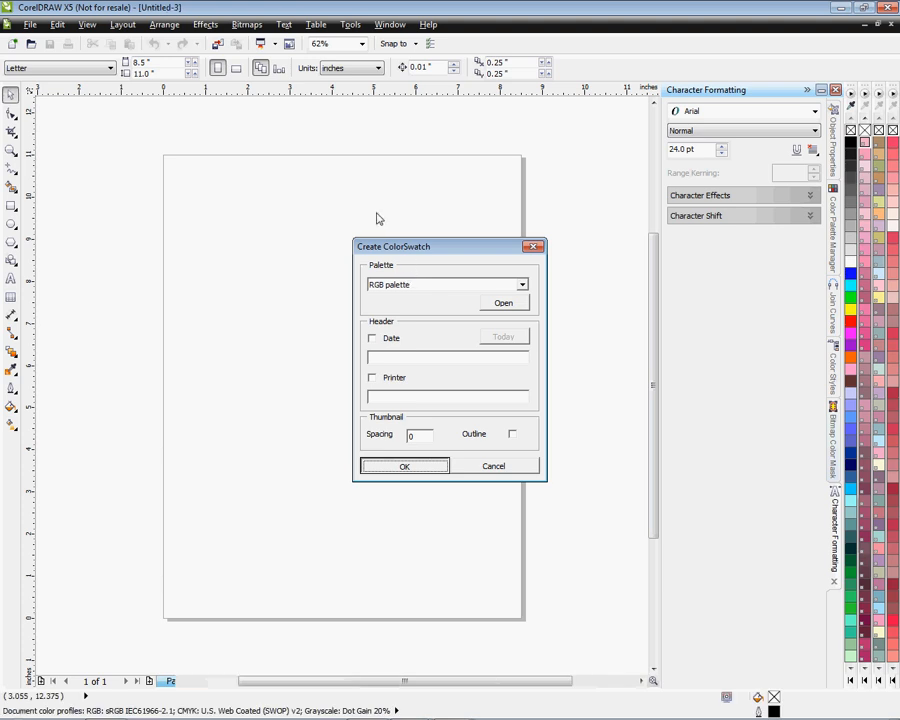
click(404, 466)
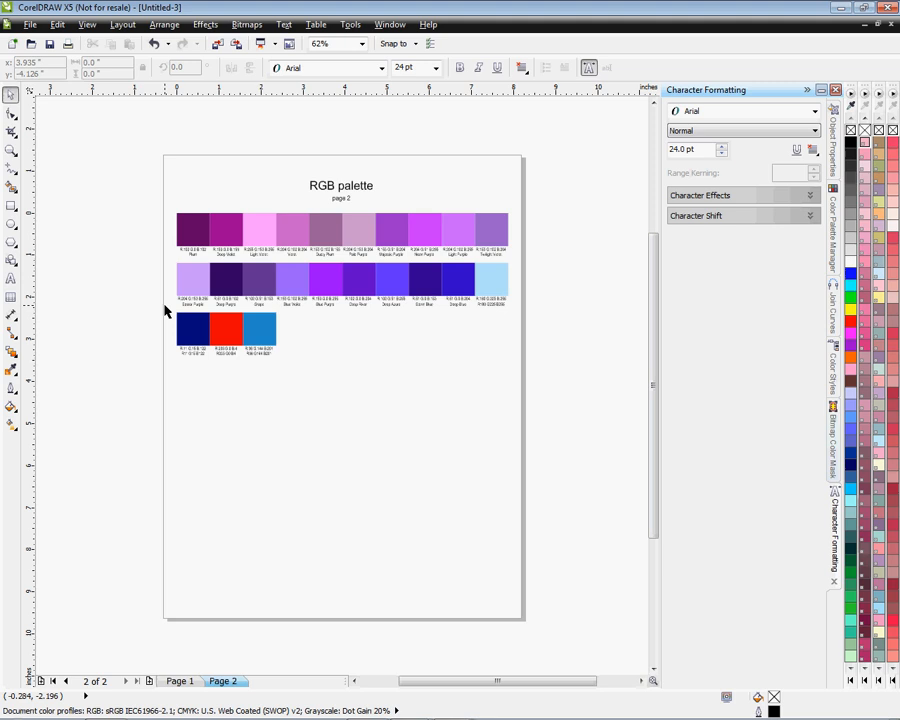
mouse_move(160, 188)
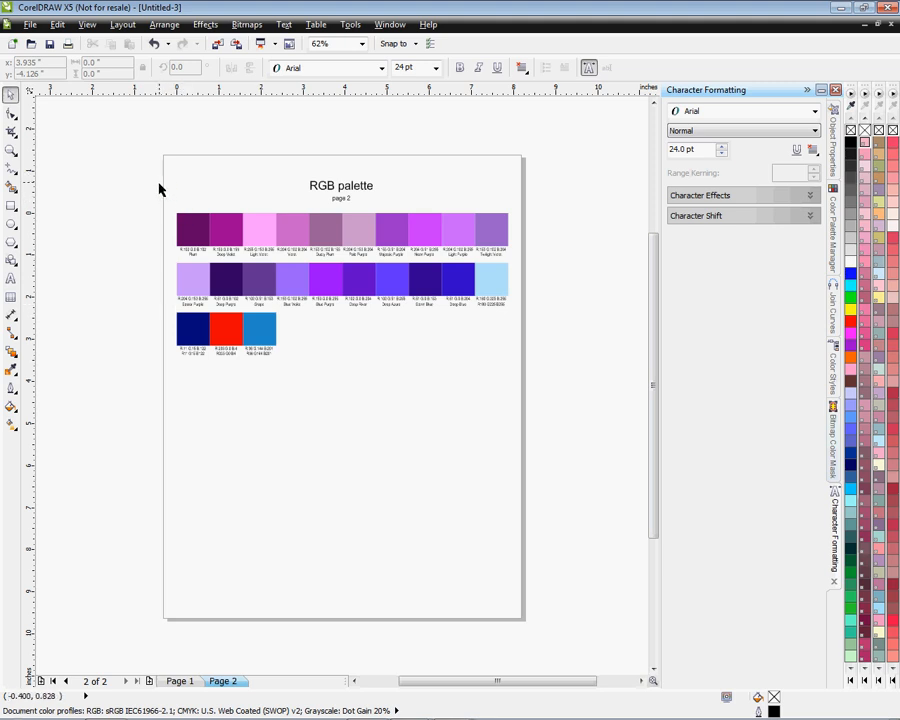
mouse_move(164, 198)
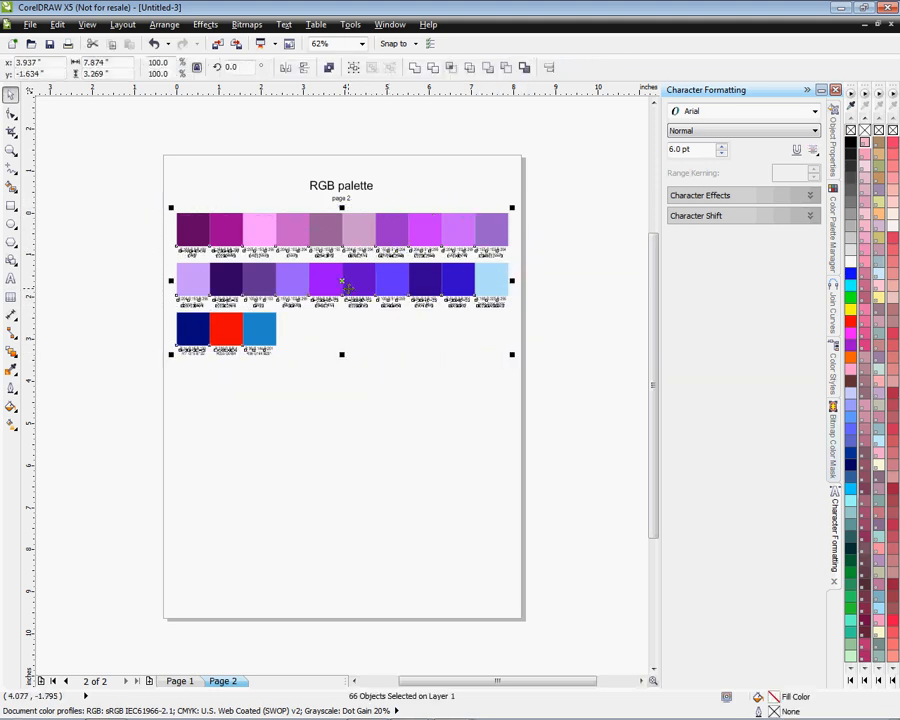
mouse_move(344, 284)
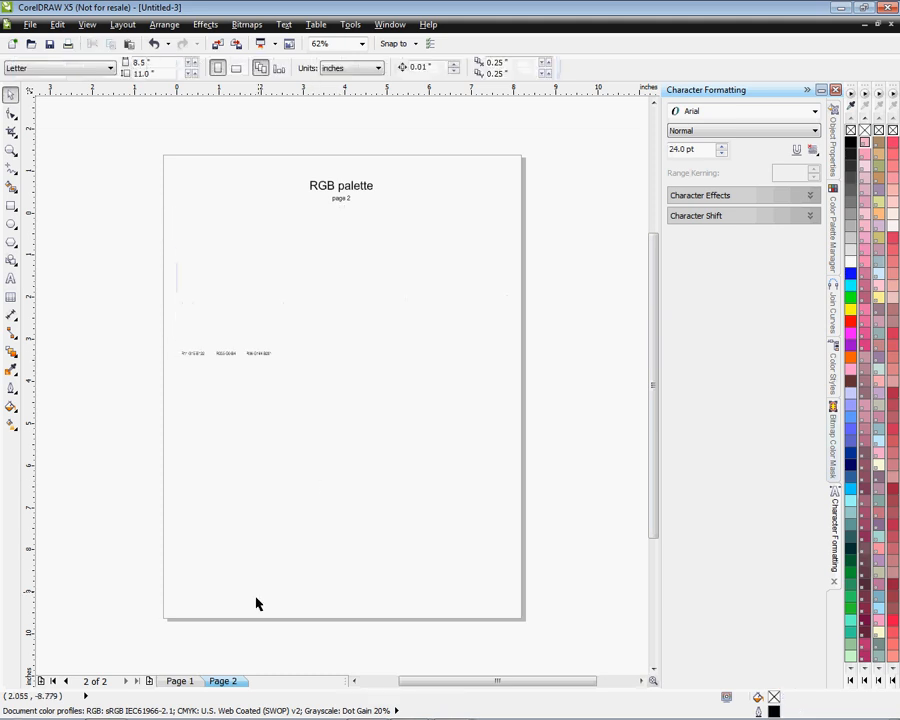
Let the macro finish the swatch rows on page 1 and bring the grid up under the RGB palette title.
click(178, 680)
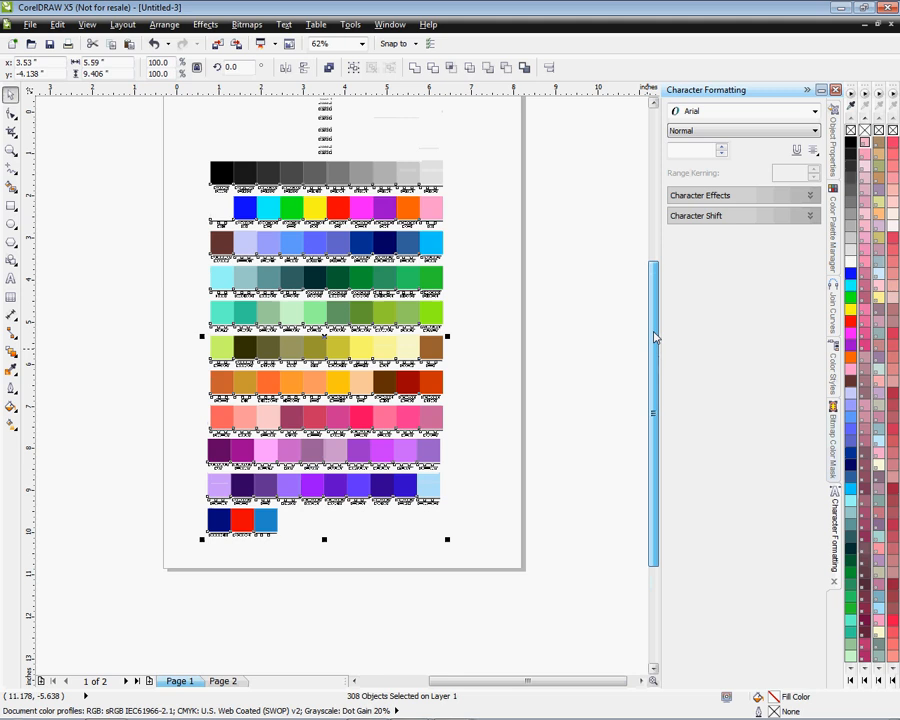
scroll(up, 3)
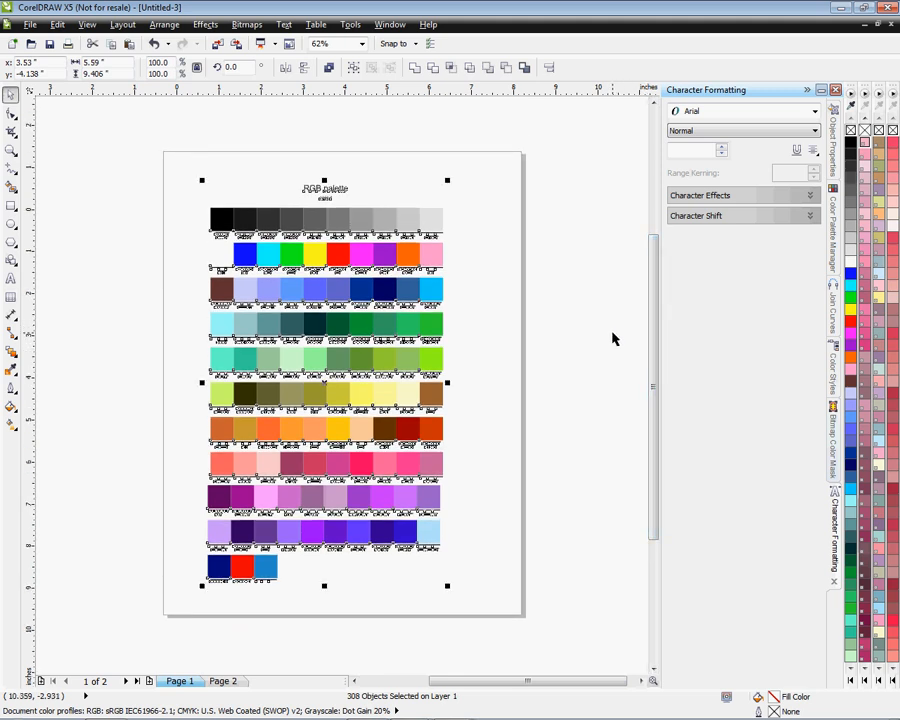
mouse_move(420, 288)
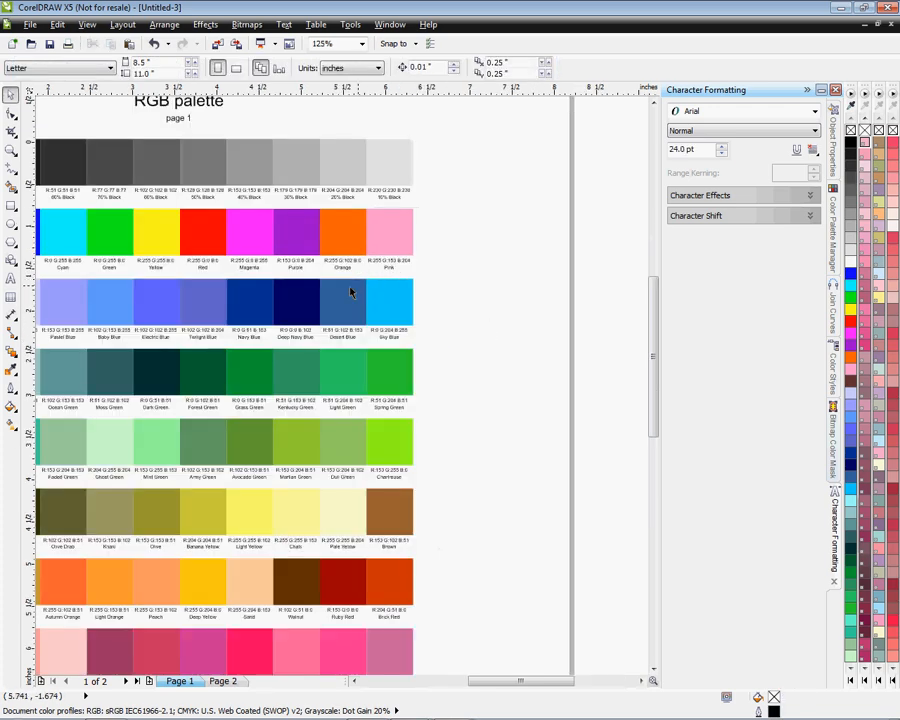
mouse_move(236, 362)
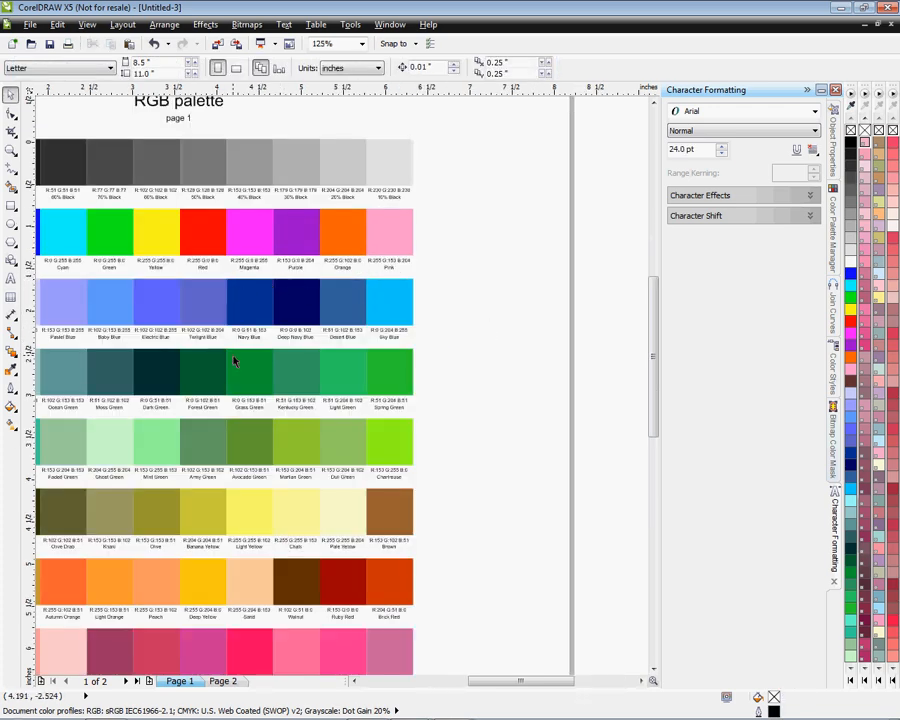
Magnify the blue and green swatch rows and sample Twilight Blue, reading R:102 G:102 B:204.
click(358, 44)
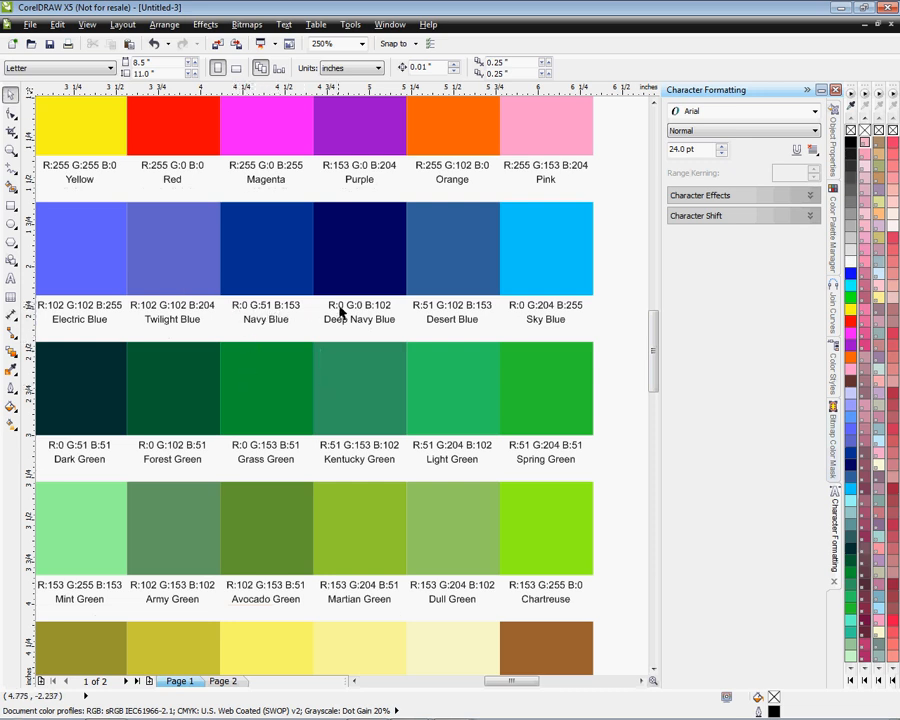
mouse_move(100, 352)
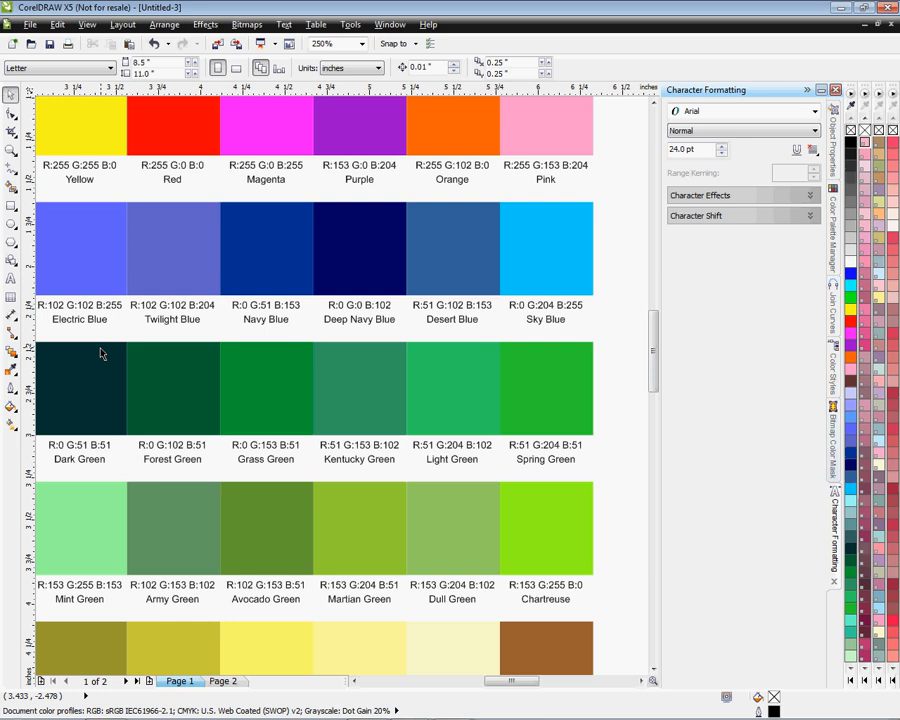
mouse_move(12, 206)
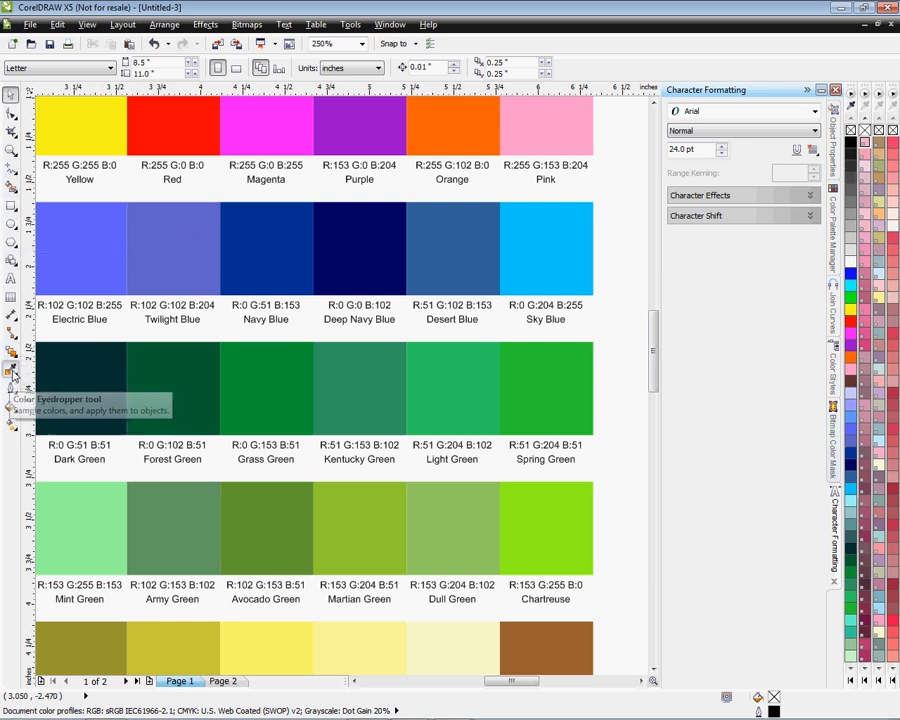
click(12, 370)
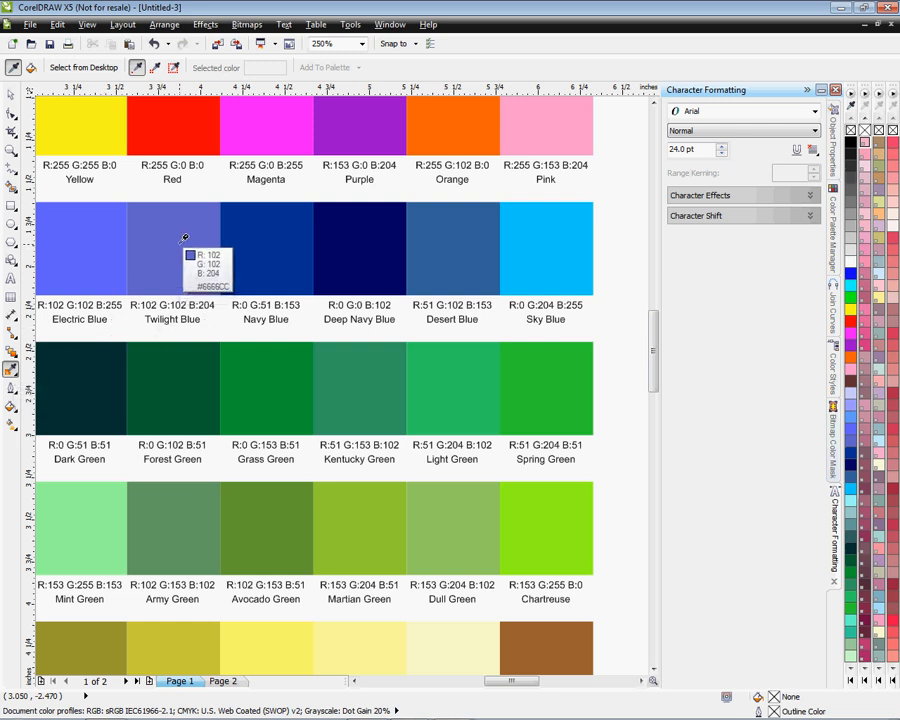
mouse_move(262, 322)
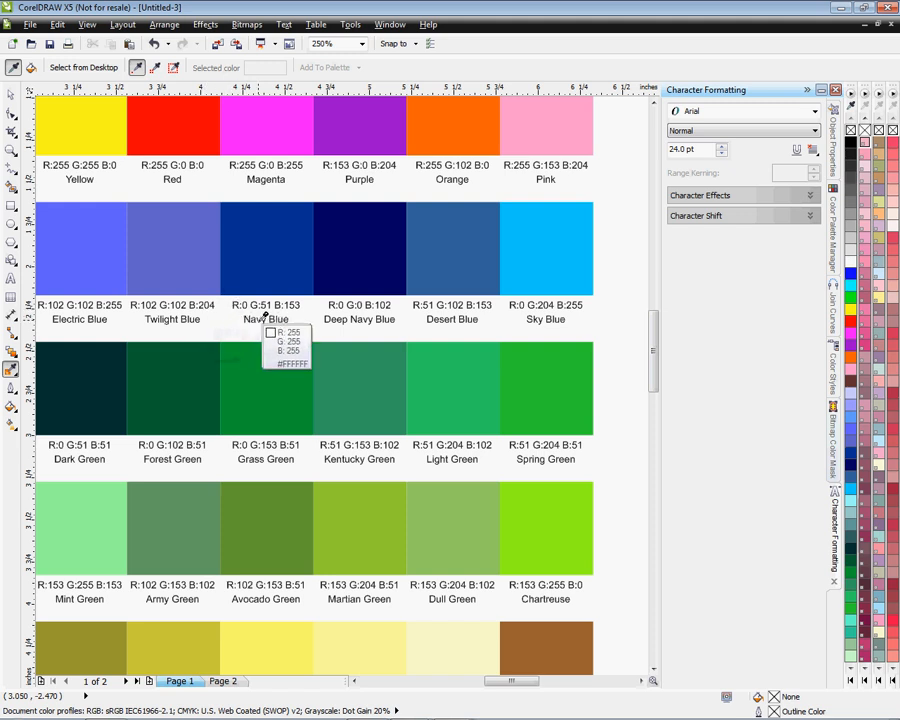
mouse_move(452, 260)
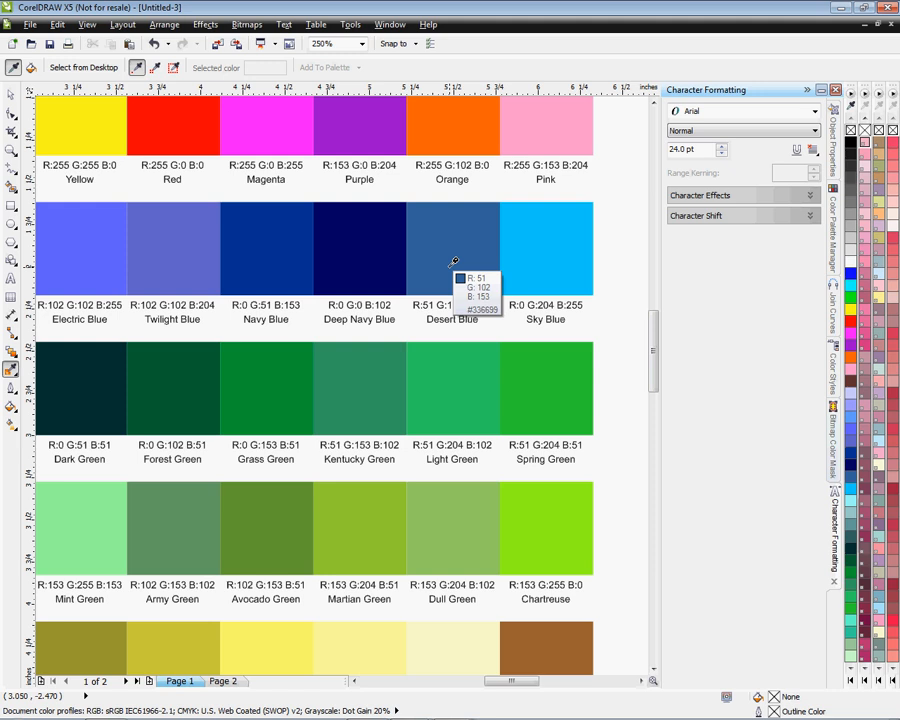
mouse_move(548, 252)
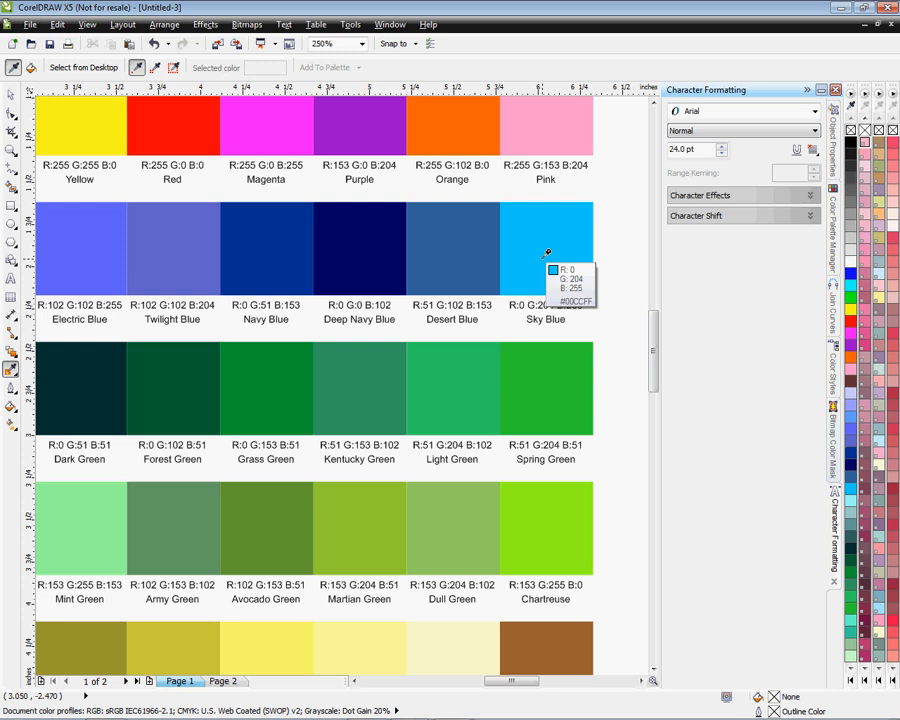
mouse_move(364, 464)
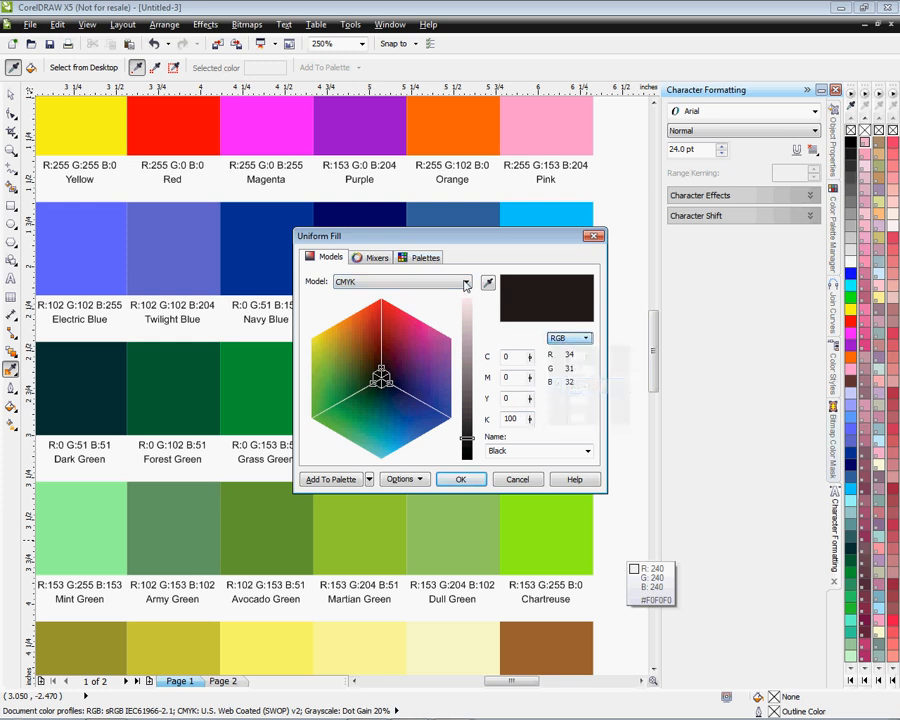
In Uniform Fill, view the Palettes entry, set the Models colour model to RGB, then cancel without changes.
click(424, 256)
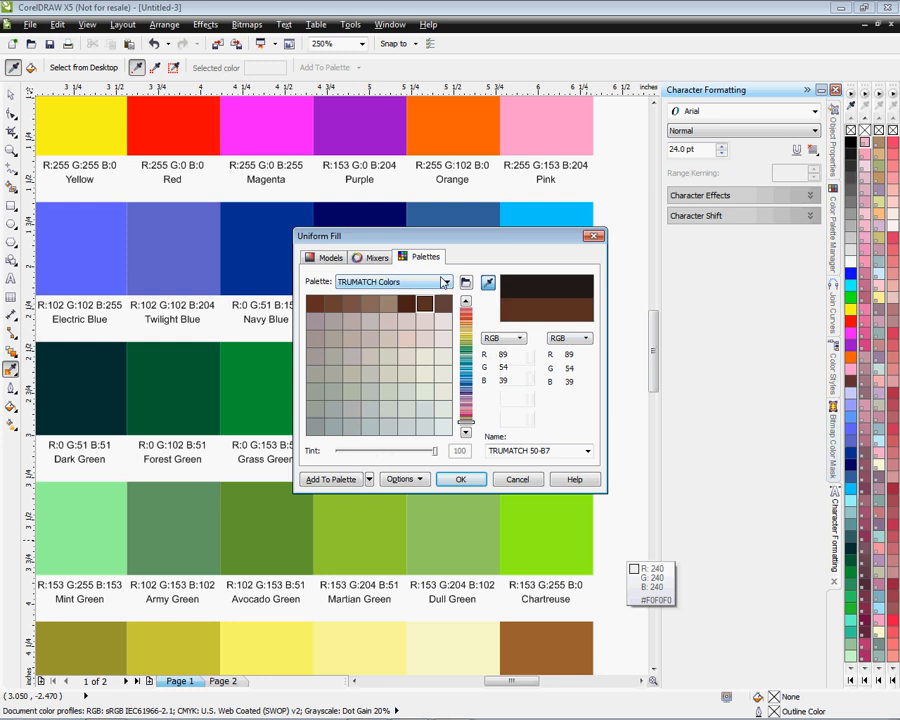
click(328, 256)
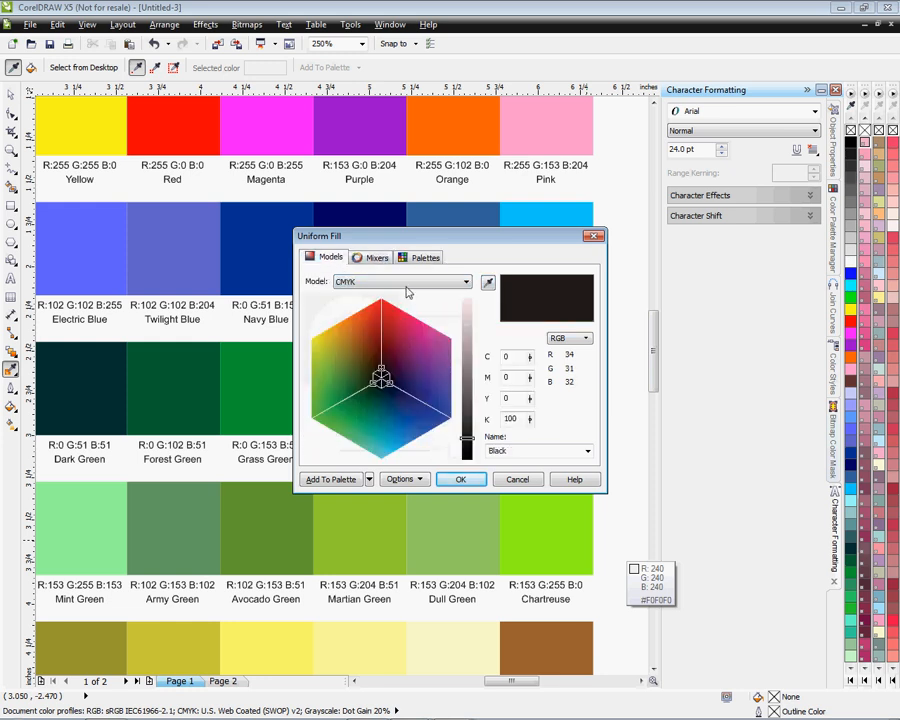
click(488, 280)
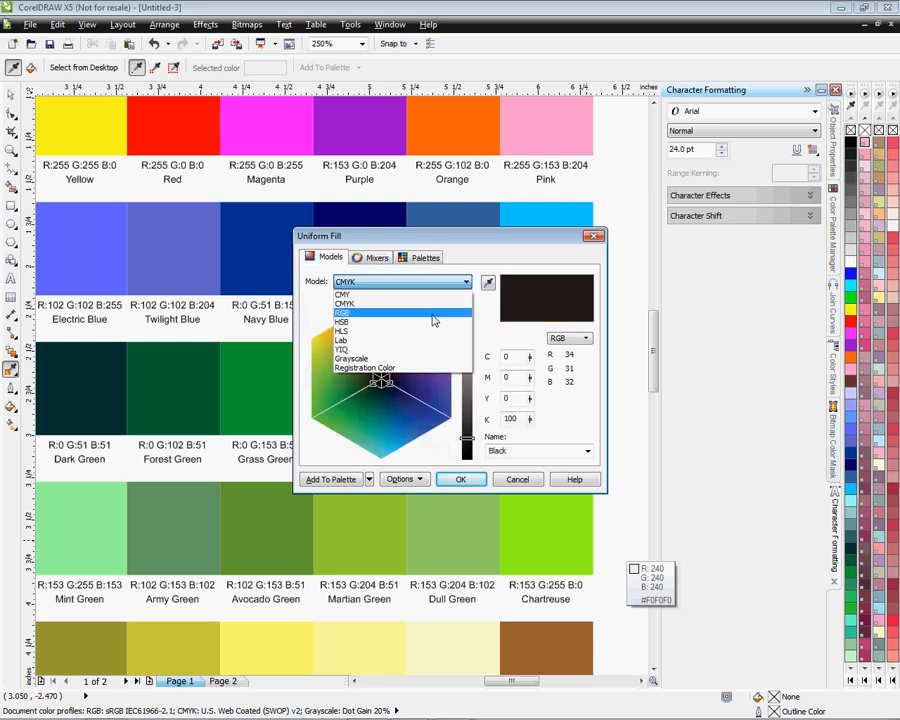
click(344, 312)
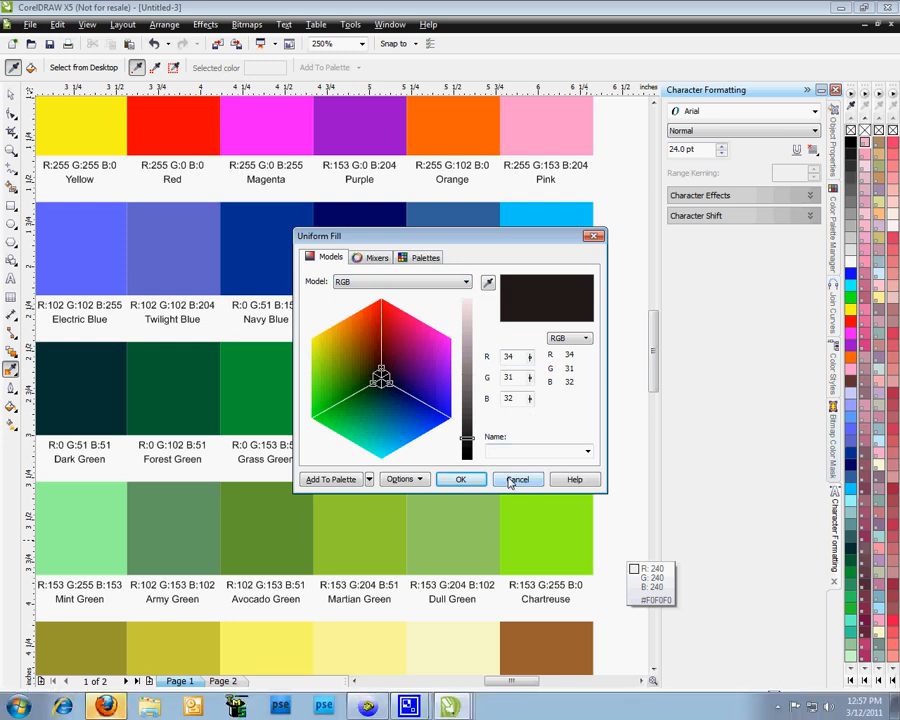
click(516, 480)
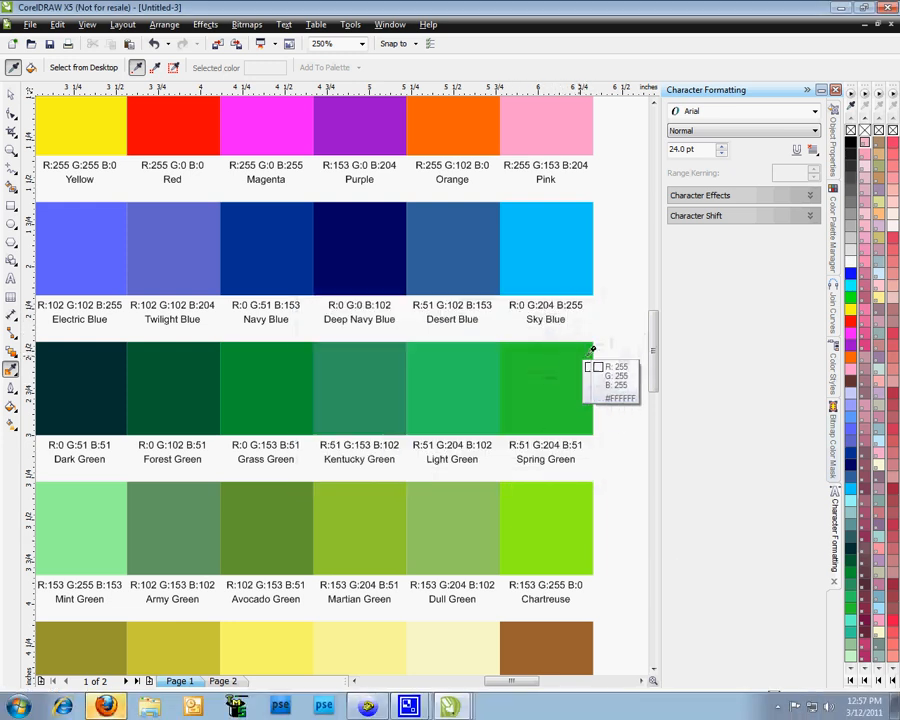
mouse_move(410, 404)
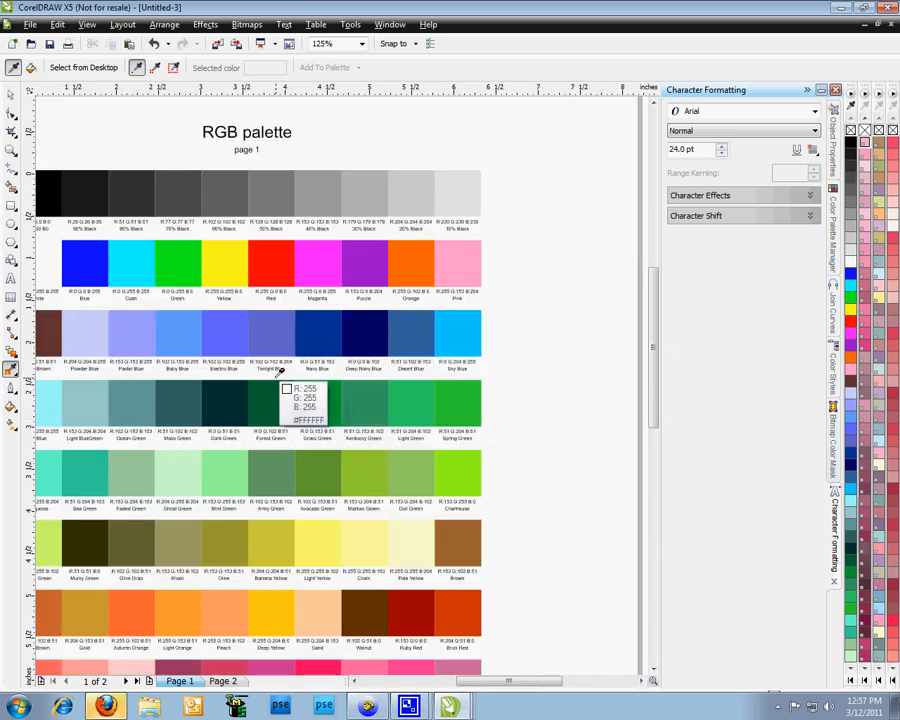
mouse_move(280, 376)
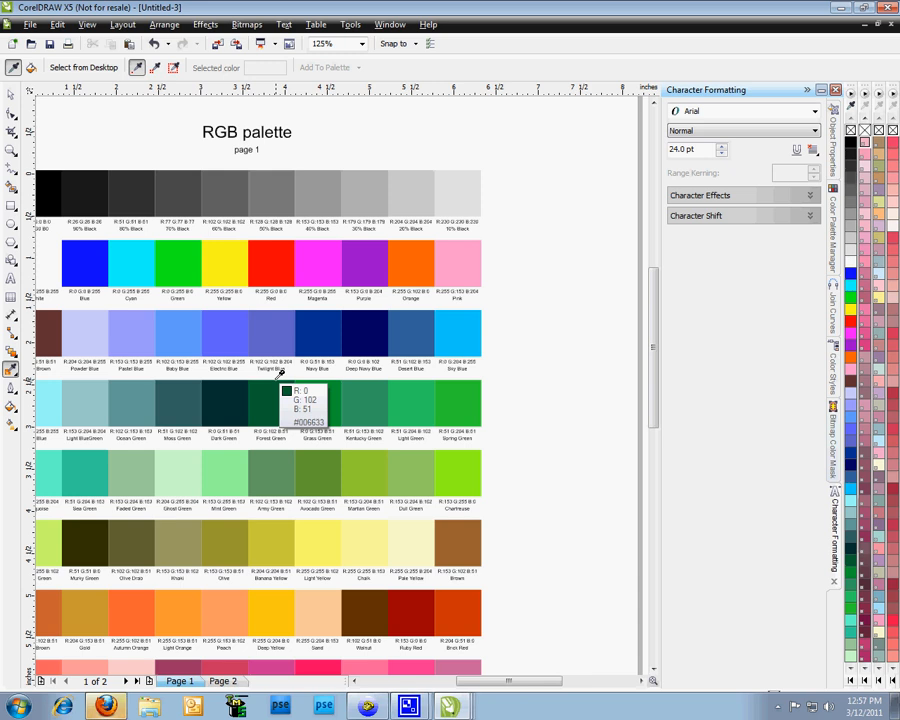